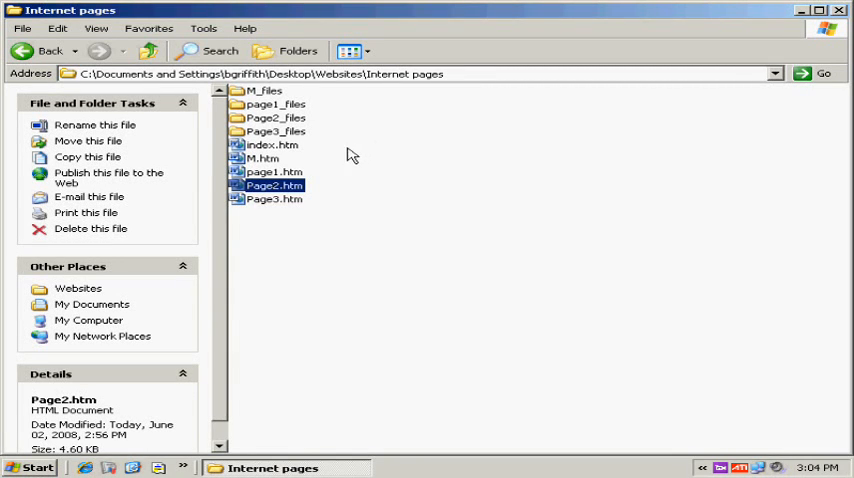
# Step: Preview Page1.htm and Page2.htm from Internet pages in Internet Explorer, leaving Page 2 displayed
pyautogui.doubleClick(275, 185)
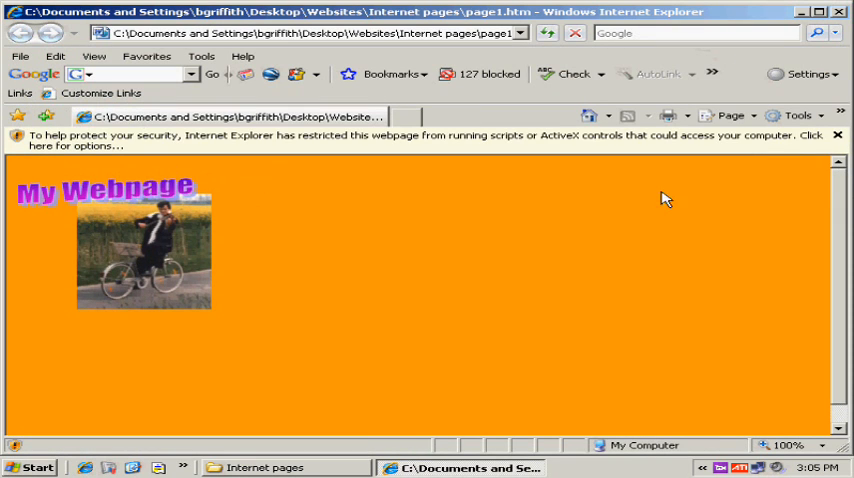
pyautogui.click(263, 467)
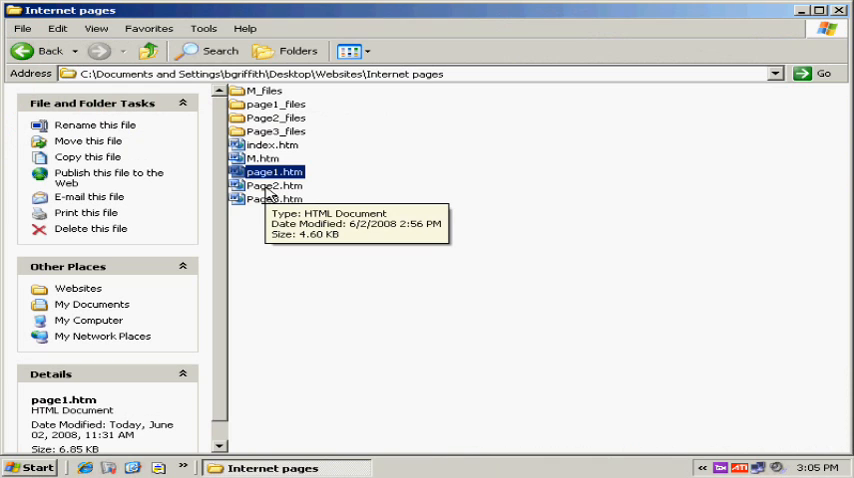
pyautogui.doubleClick(273, 172)
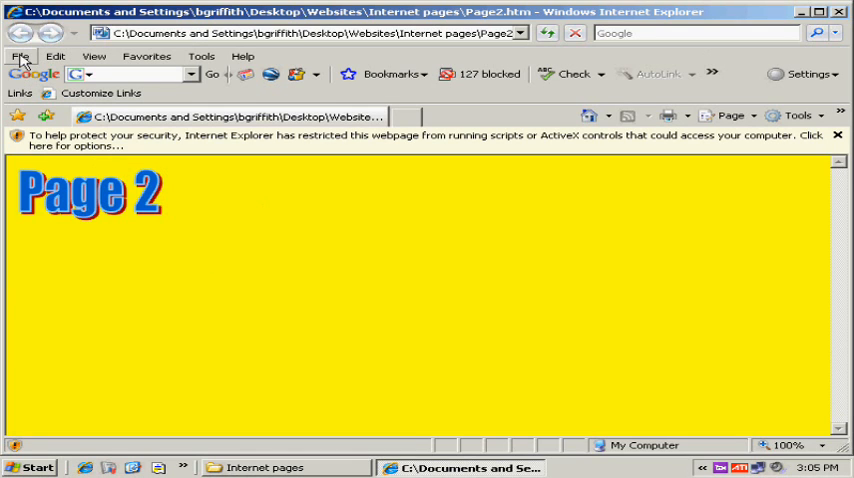
pyautogui.click(20, 56)
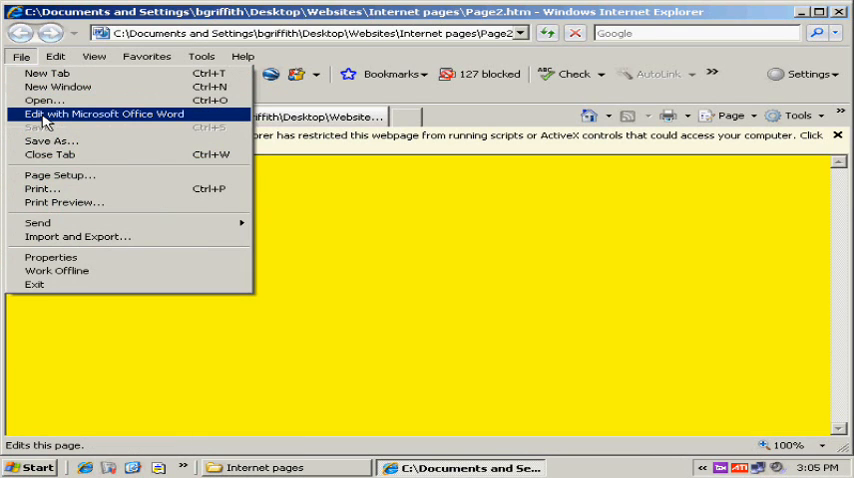
# Step: Open Page2 in Word and insert the Barney picture from file
pyautogui.click(103, 114)
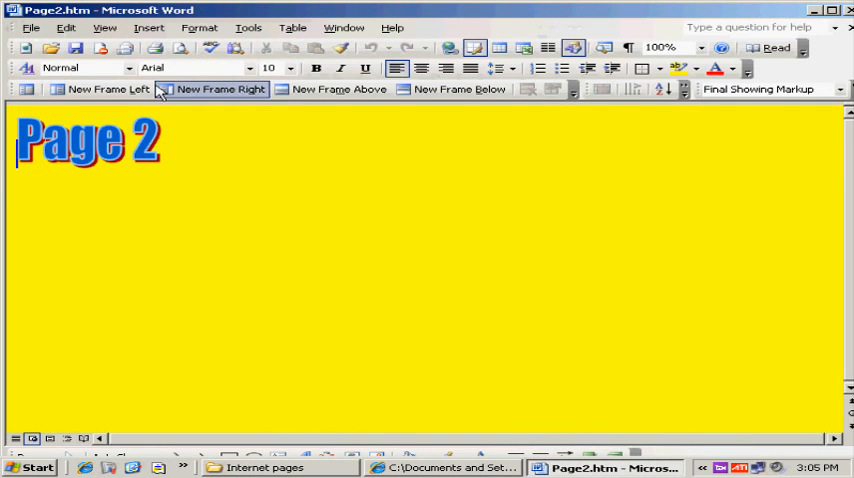
pyautogui.moveTo(148, 27)
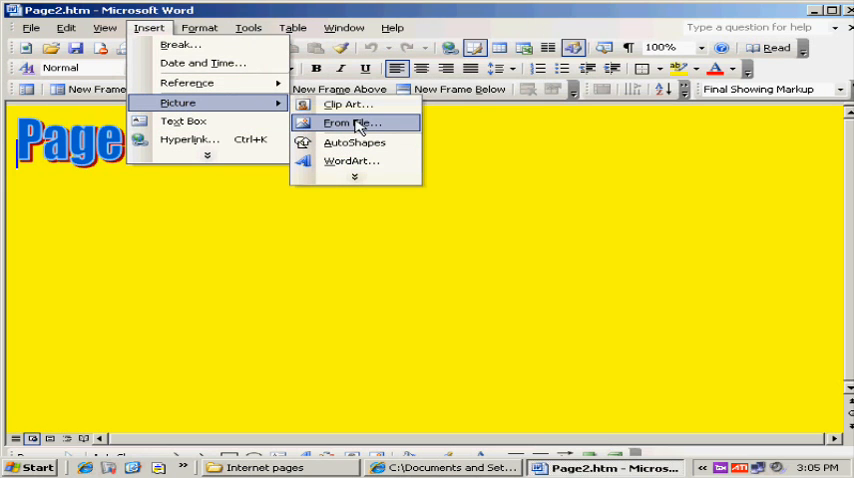
pyautogui.click(349, 122)
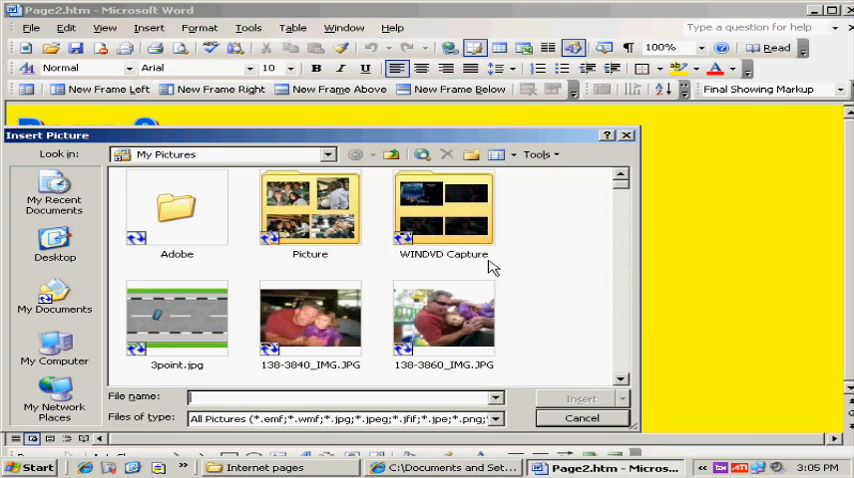
pyautogui.scroll(-3)
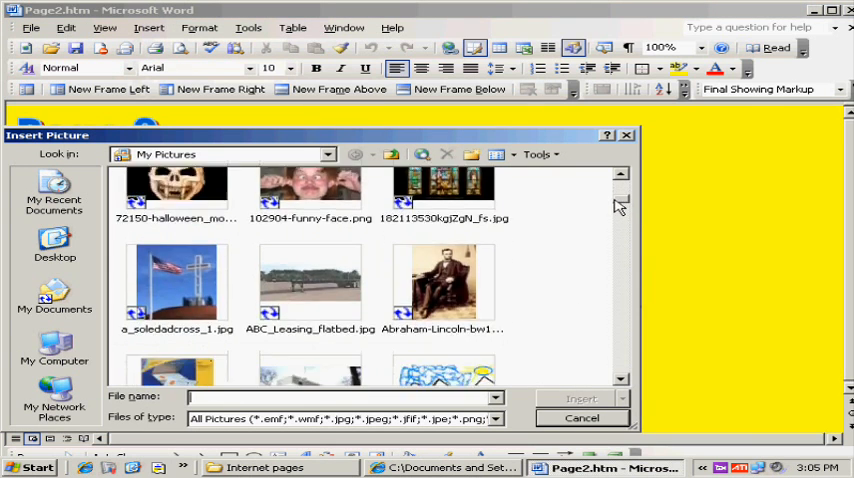
pyautogui.click(582, 418)
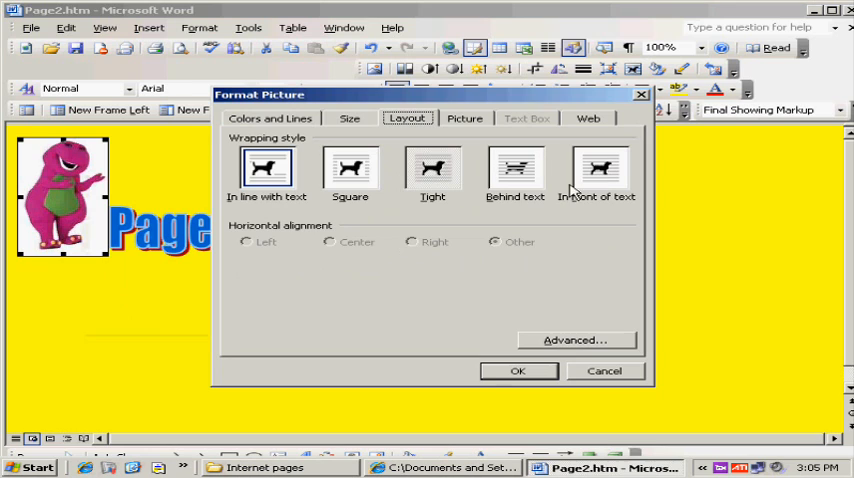
# Step: Set the Barney picture to In front of text and drag it mid-page
pyautogui.click(518, 371)
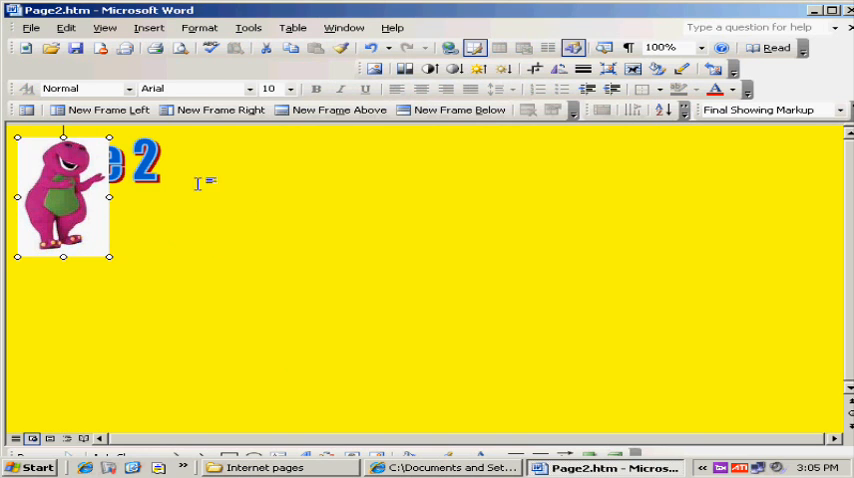
pyautogui.moveTo(63, 197); pyautogui.dragTo(316, 235)
pyautogui.write('Hello')
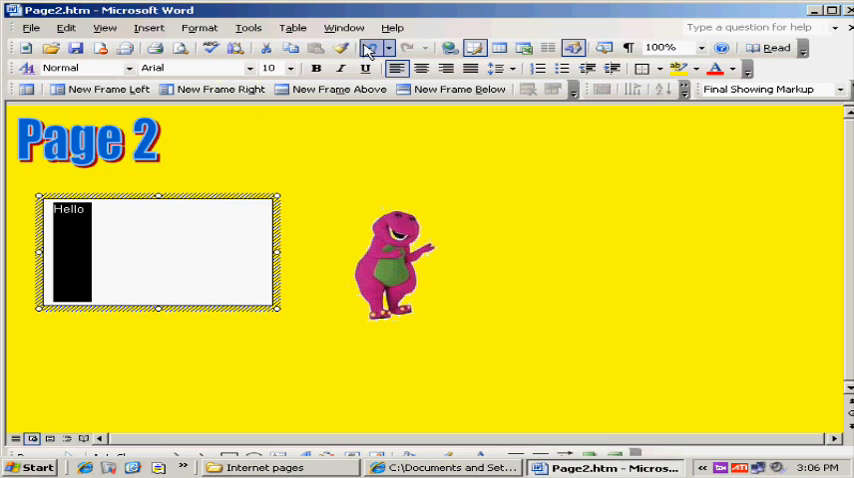
pyautogui.click(31, 27)
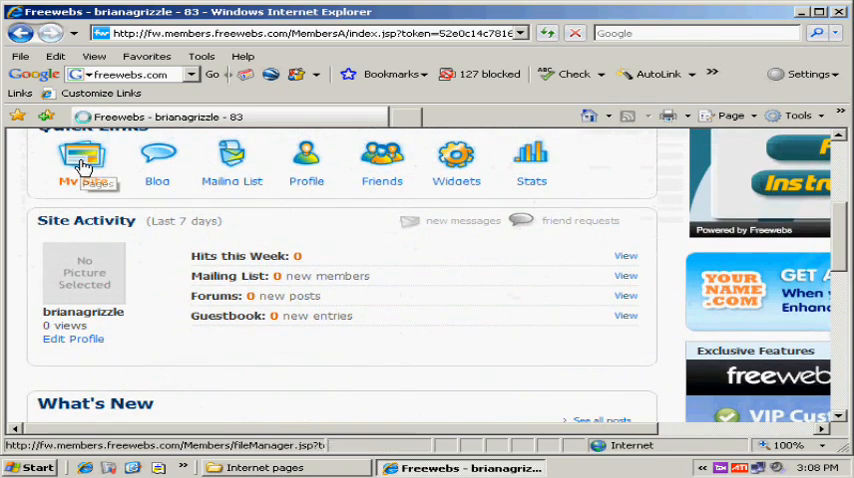
# Step: Go to My Pages from the Freewebs Quick Links
pyautogui.click(82, 160)
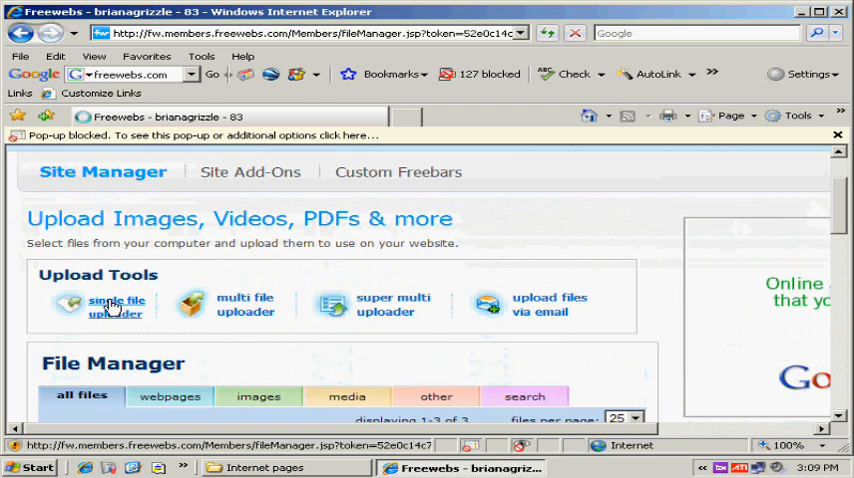
# Step: Upload Page2.htm with the single file uploader and start a new folder entry
pyautogui.click(116, 304)
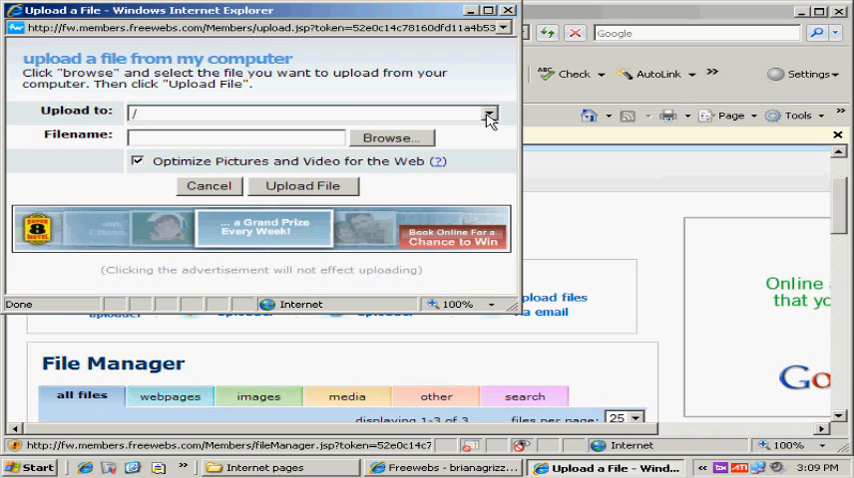
pyautogui.click(390, 137)
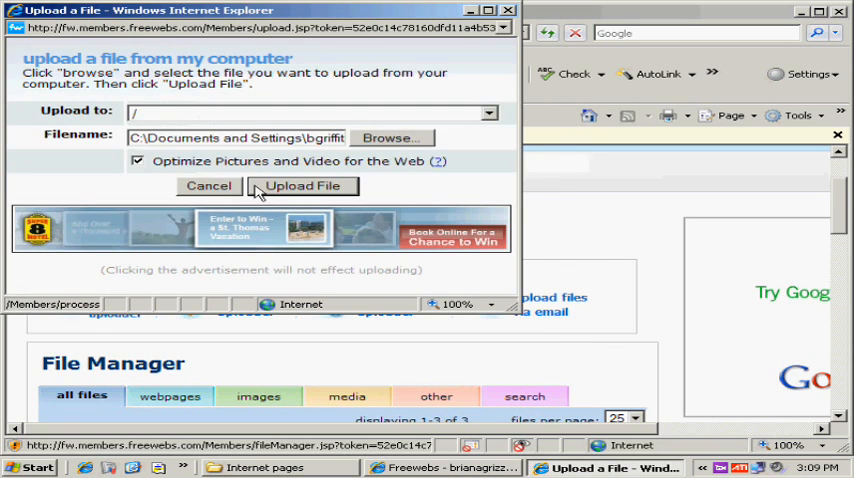
pyautogui.click(303, 185)
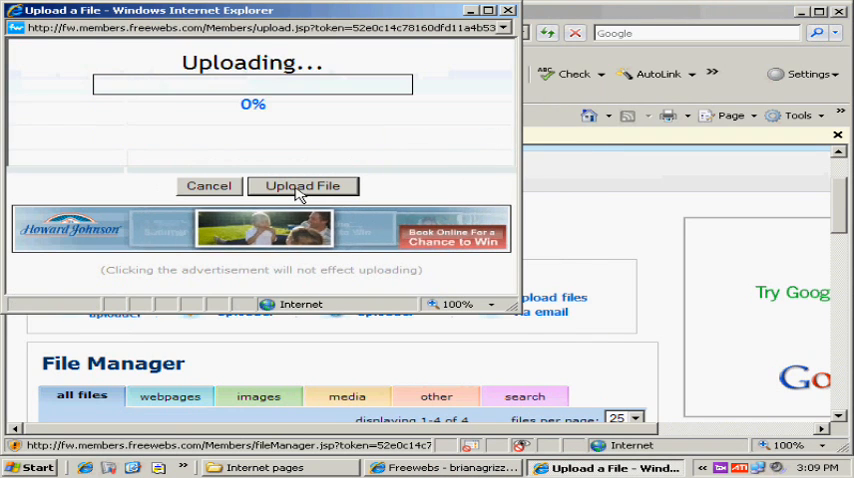
pyautogui.click(303, 185)
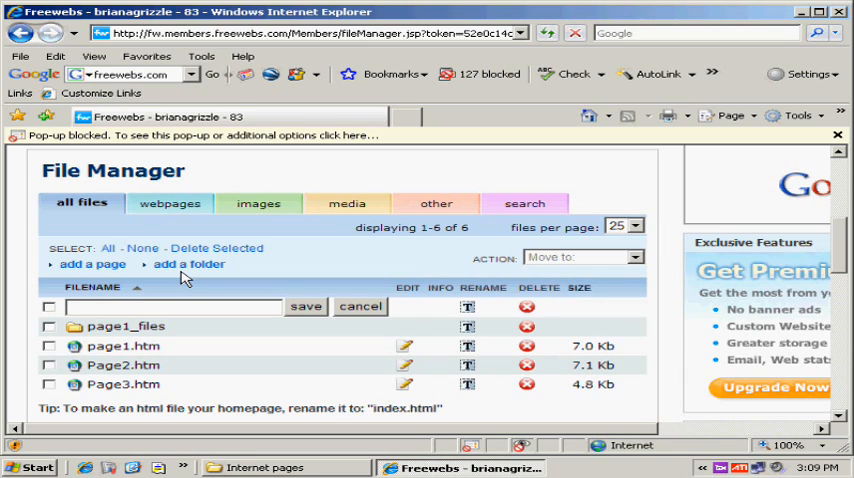
# Step: Name the new folder Page2_files and save it
pyautogui.write('P')
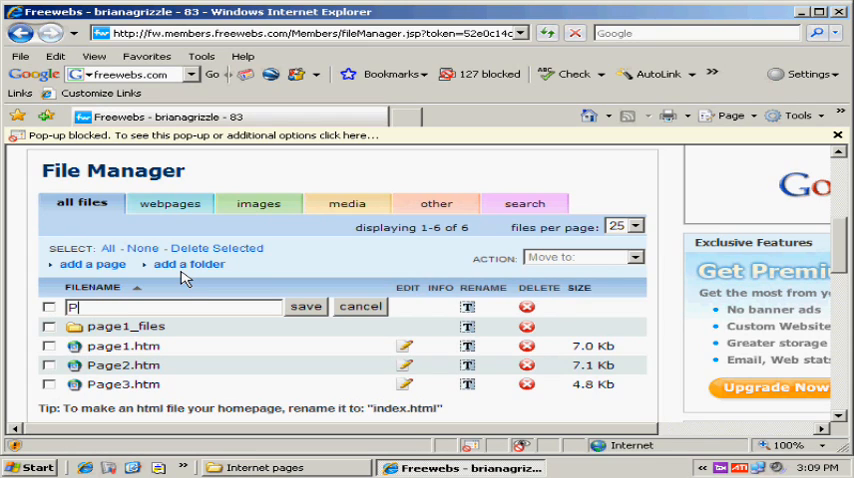
pyautogui.write('age2_files')
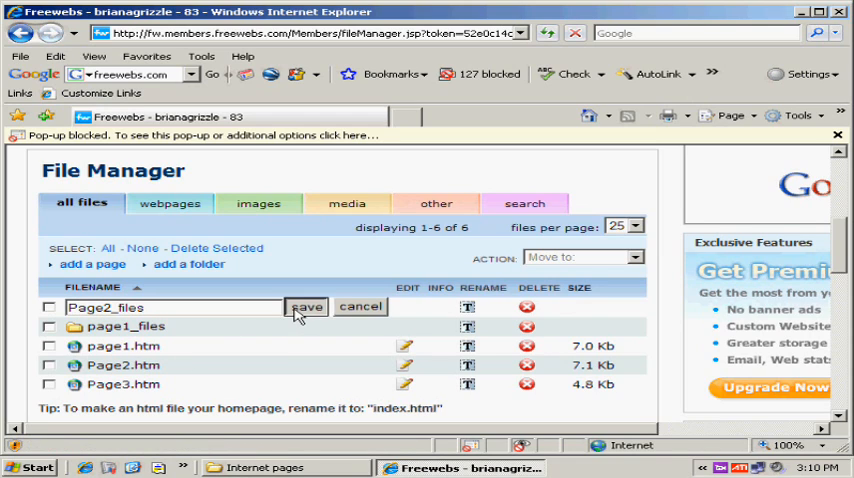
pyautogui.click(308, 307)
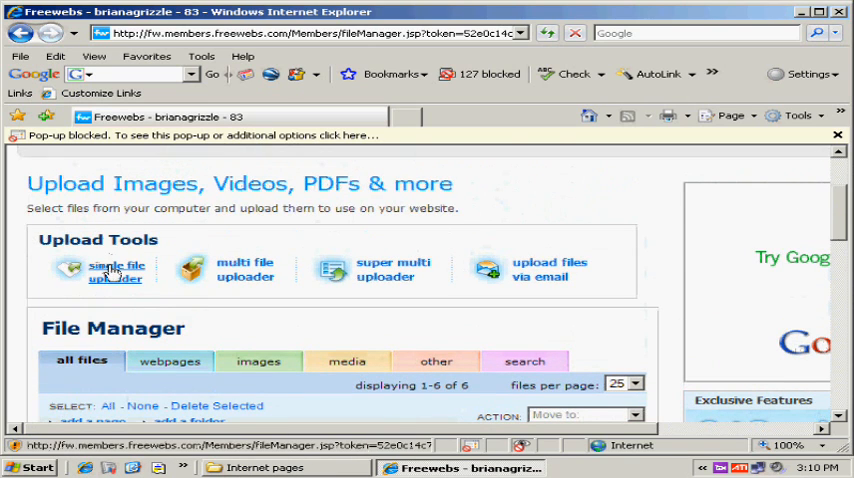
# Step: Set the single file upload destination to /Page2_files/
pyautogui.click(115, 270)
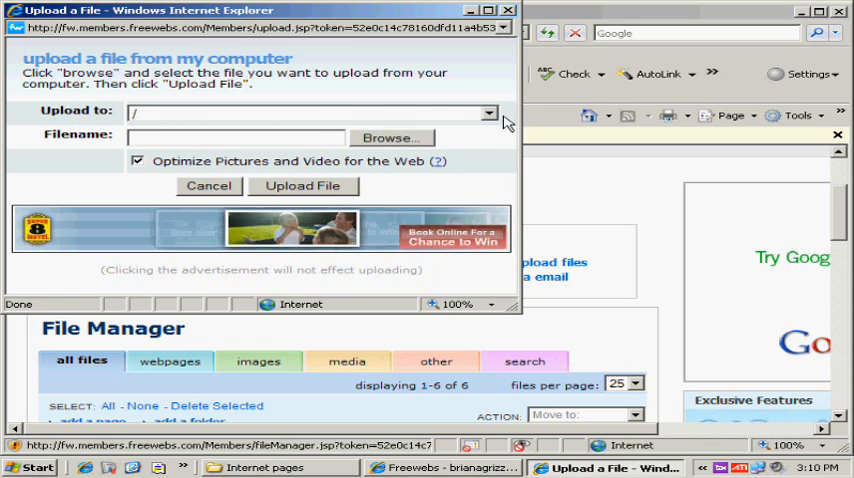
pyautogui.click(489, 112)
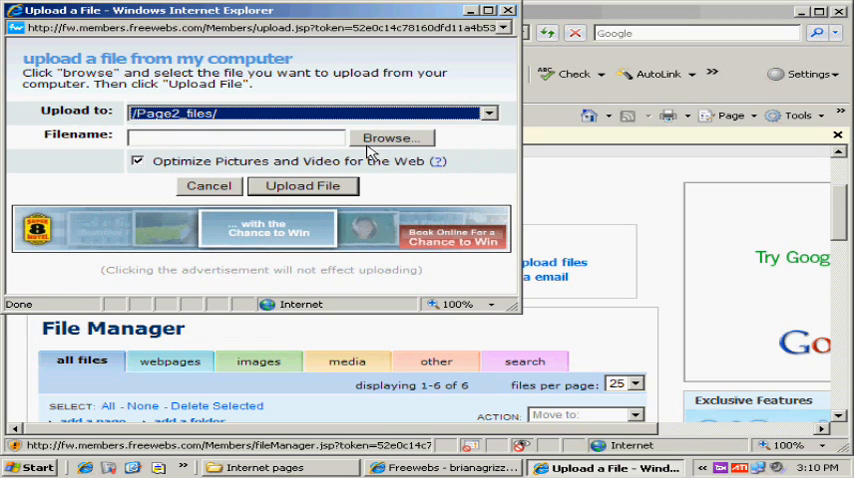
pyautogui.click(303, 185)
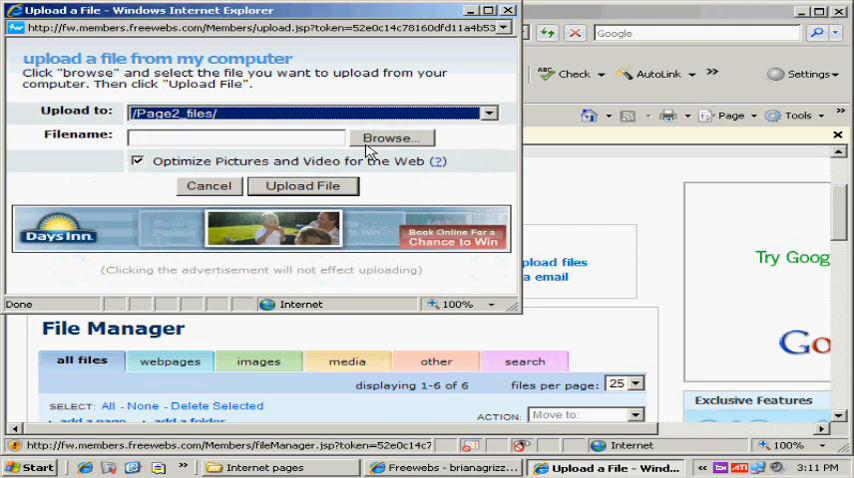
# Step: Upload two images from Page2_files into the site's Page2_files folder
pyautogui.click(390, 138)
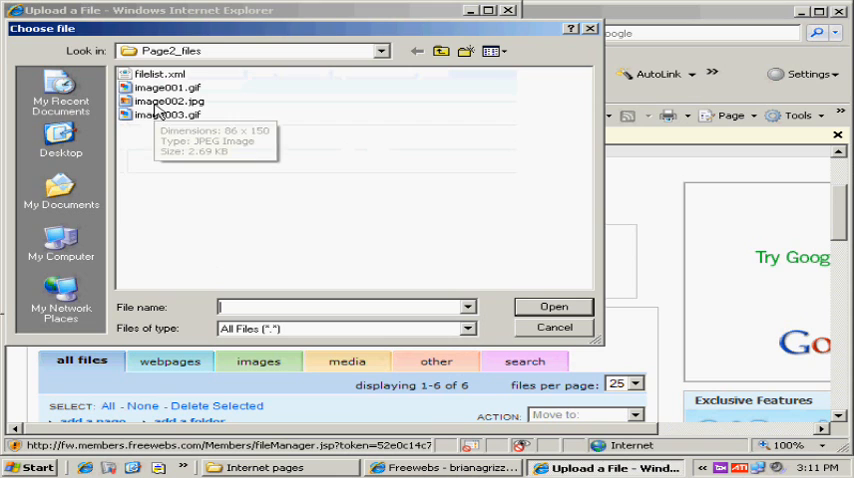
pyautogui.click(553, 307)
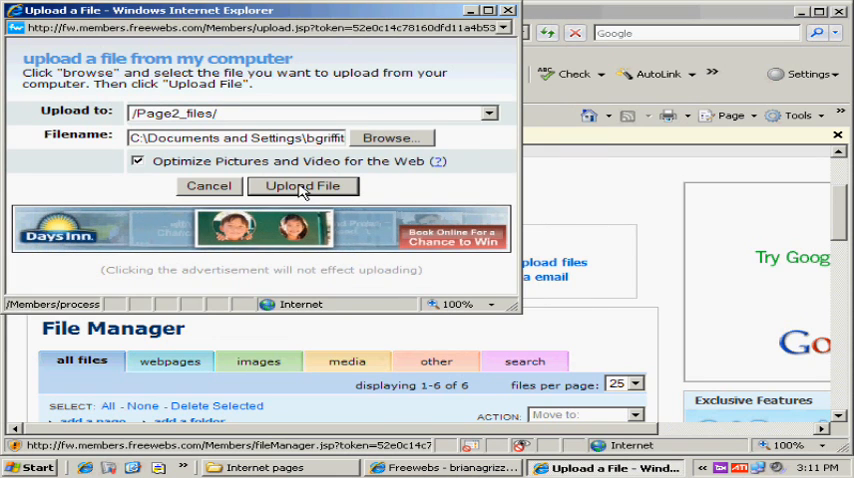
pyautogui.click(390, 138)
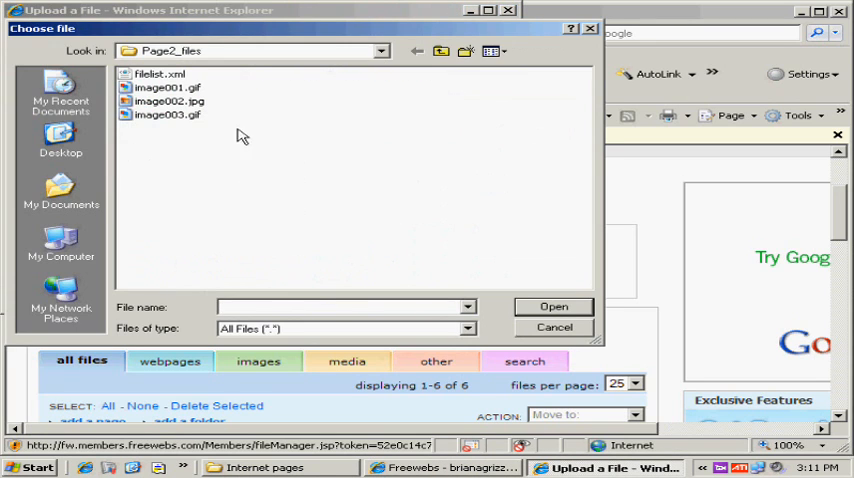
pyautogui.click(553, 307)
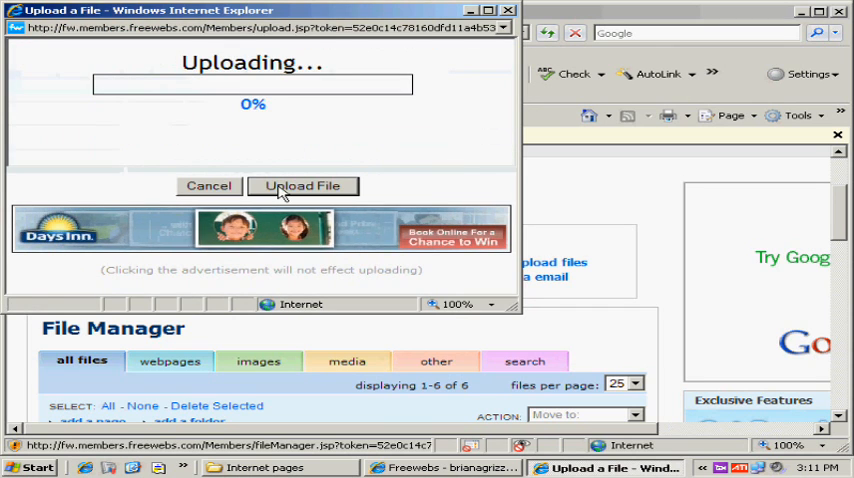
pyautogui.click(303, 186)
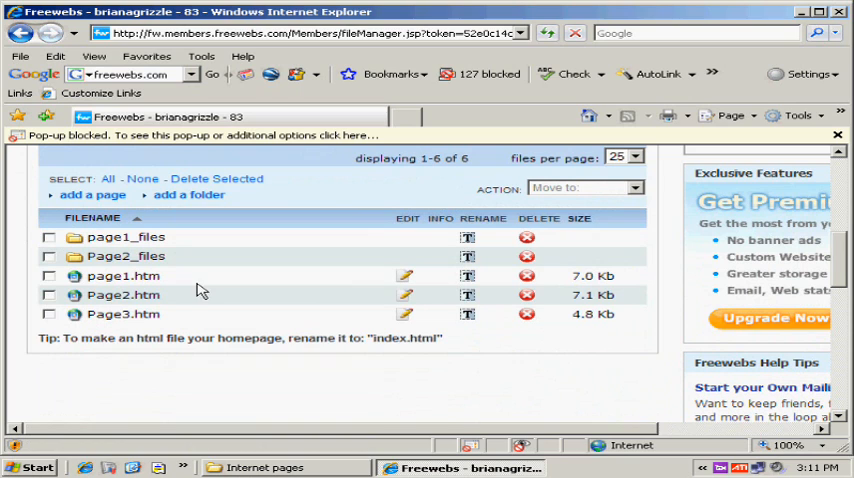